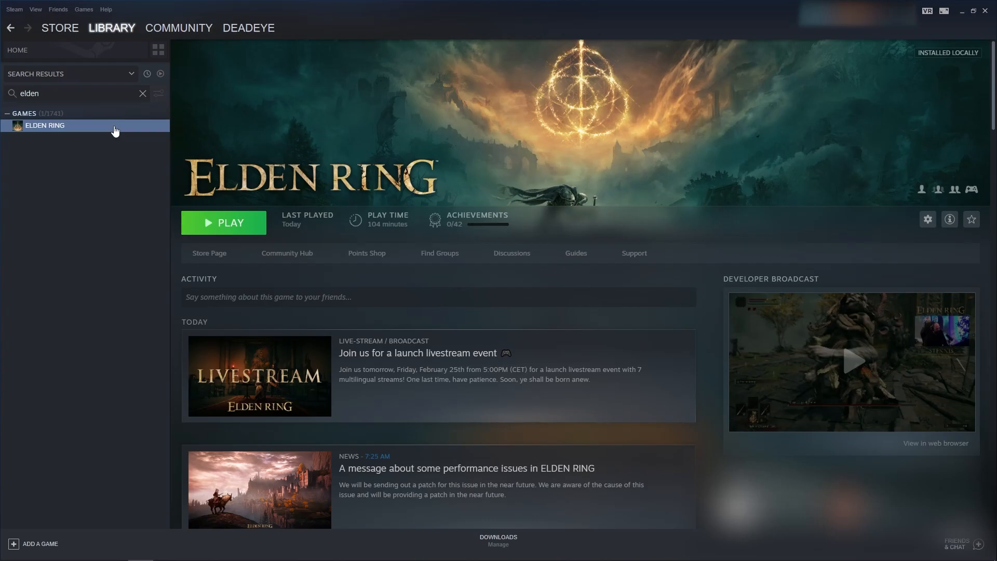
Bring up the options list for ELDEN RING from its library game page.
right_click(44, 125)
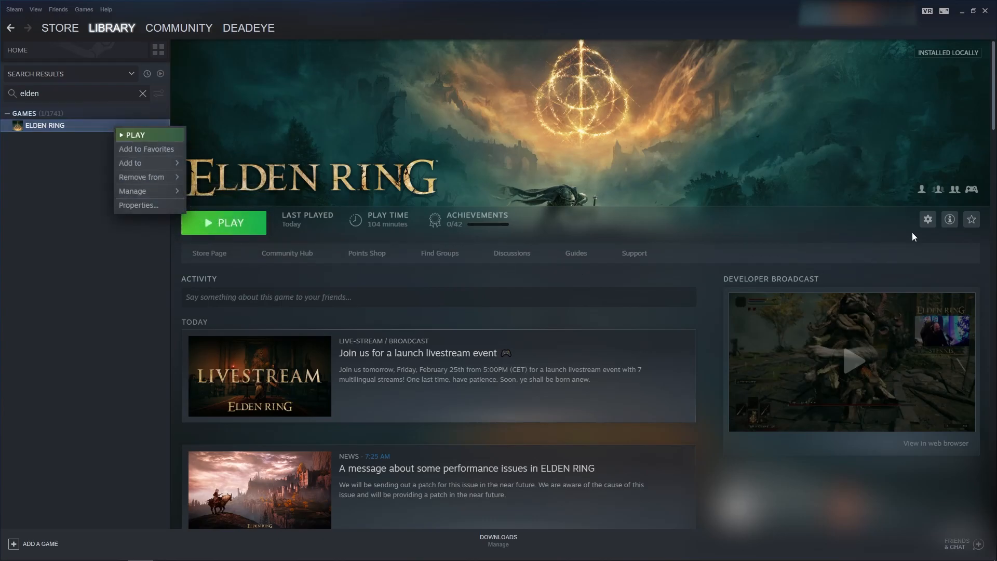
click(927, 219)
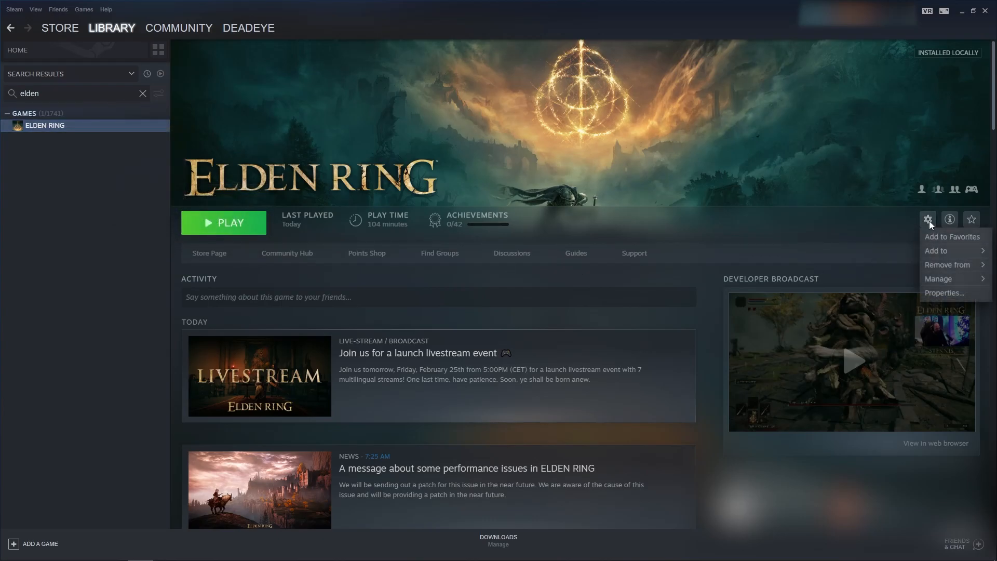
In Elden Ring's Properties > Controller, set the override to Enable Steam Input and close.
click(944, 292)
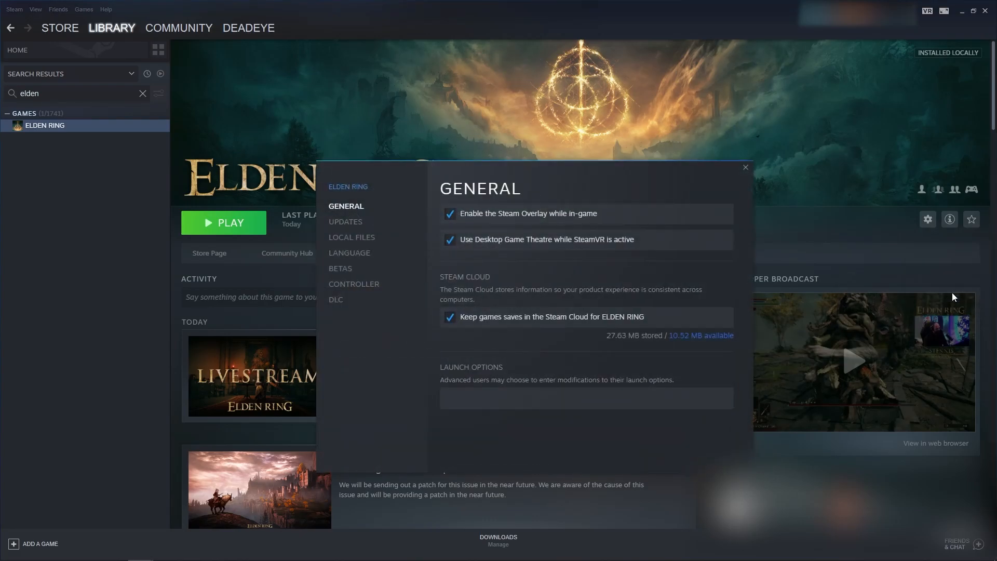
mouse_move(362, 289)
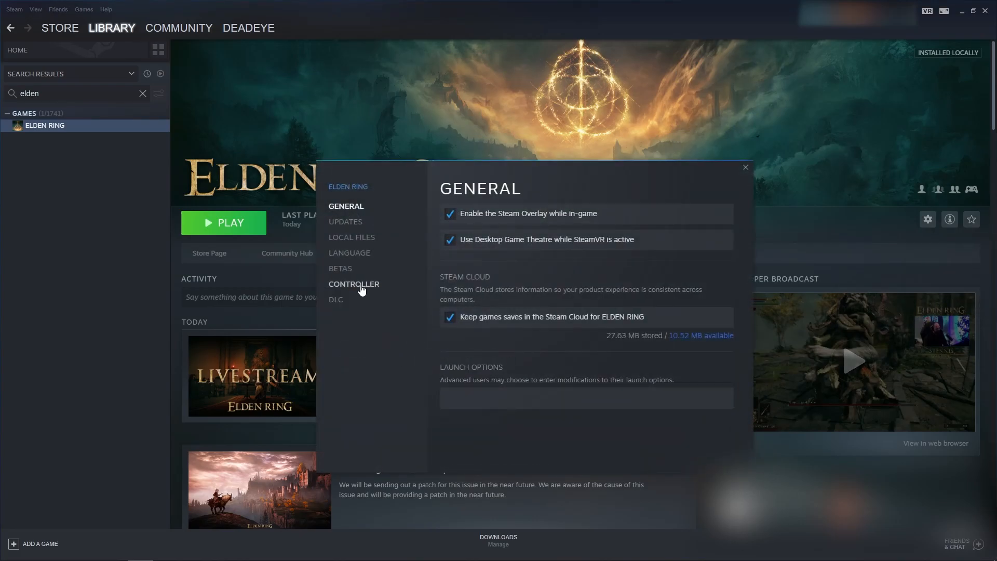
click(353, 284)
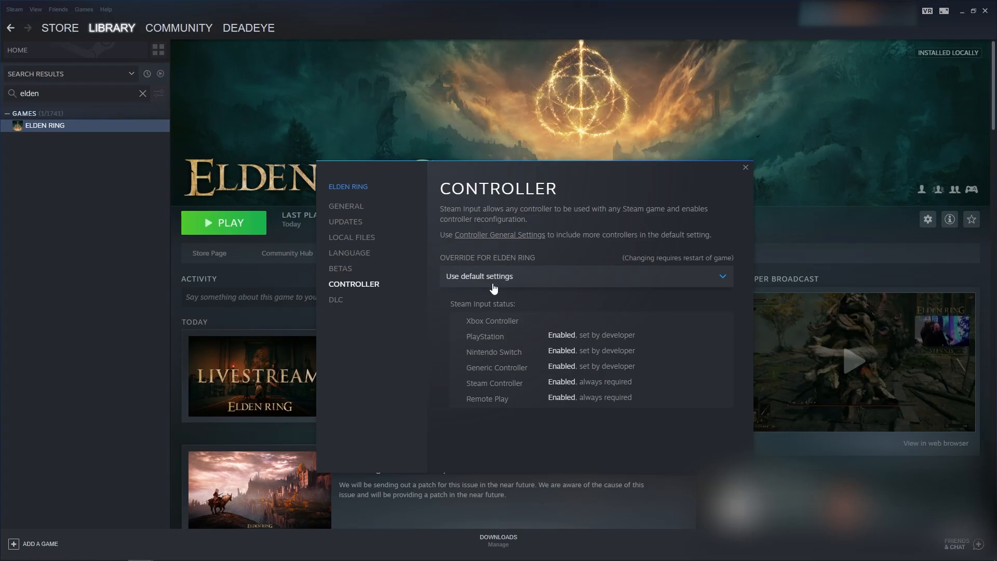
click(586, 277)
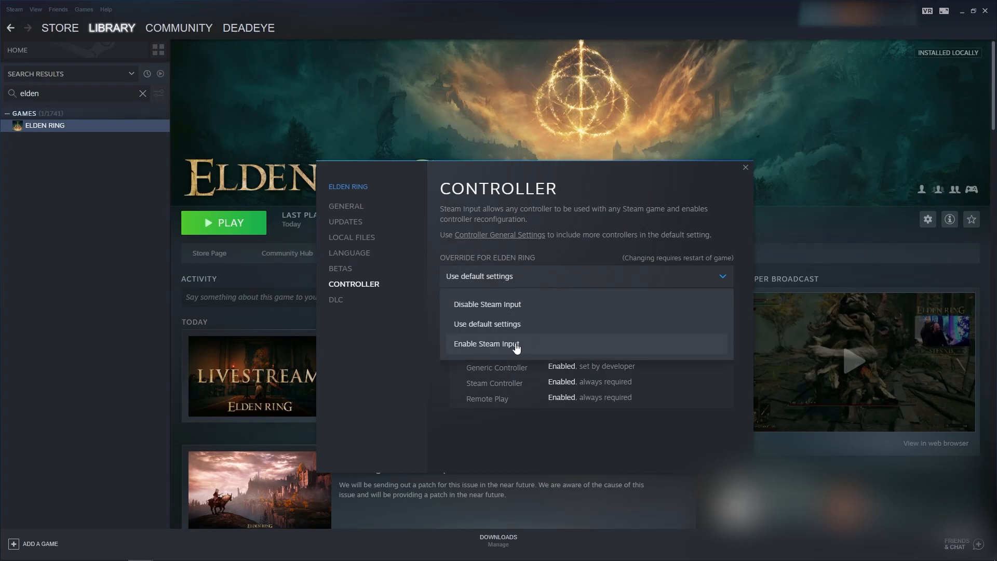
click(487, 343)
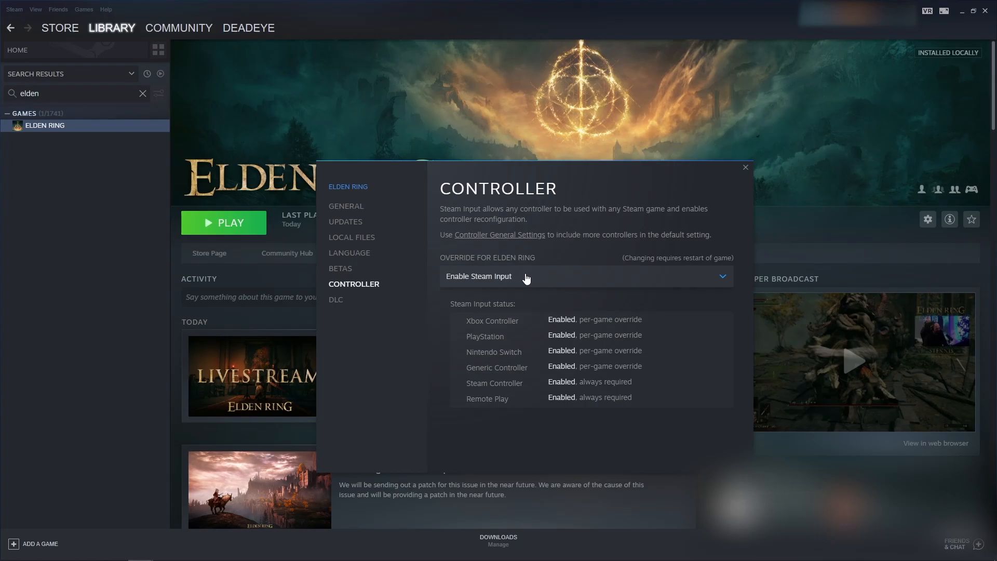
mouse_move(693, 205)
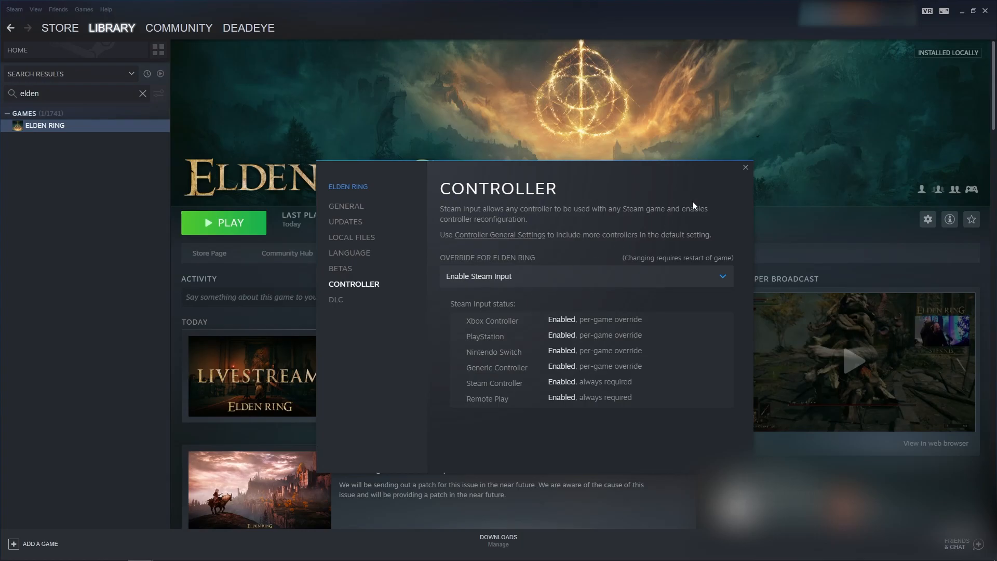
click(746, 167)
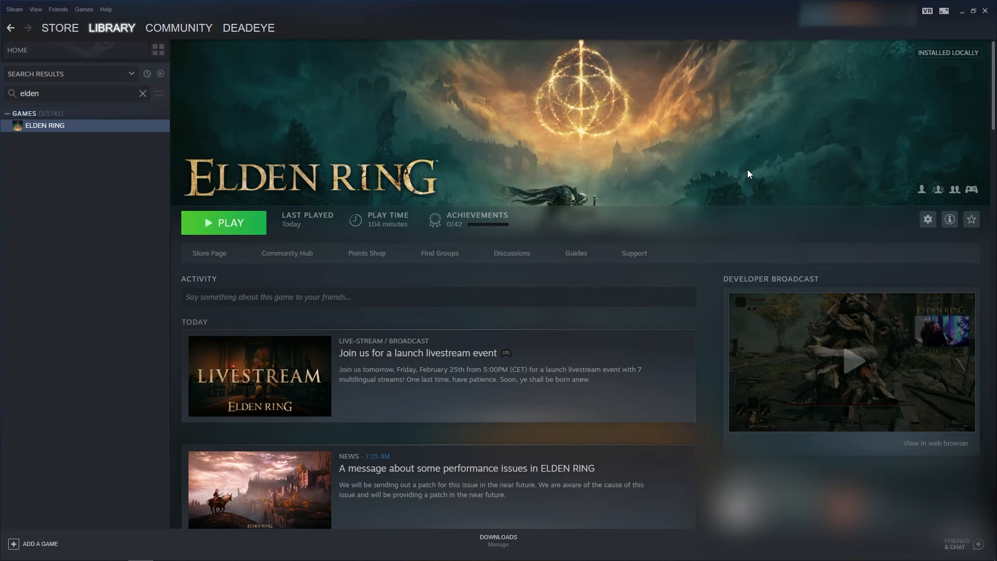
Reach General Controller Settings via Steam > Settings > Controller.
click(14, 8)
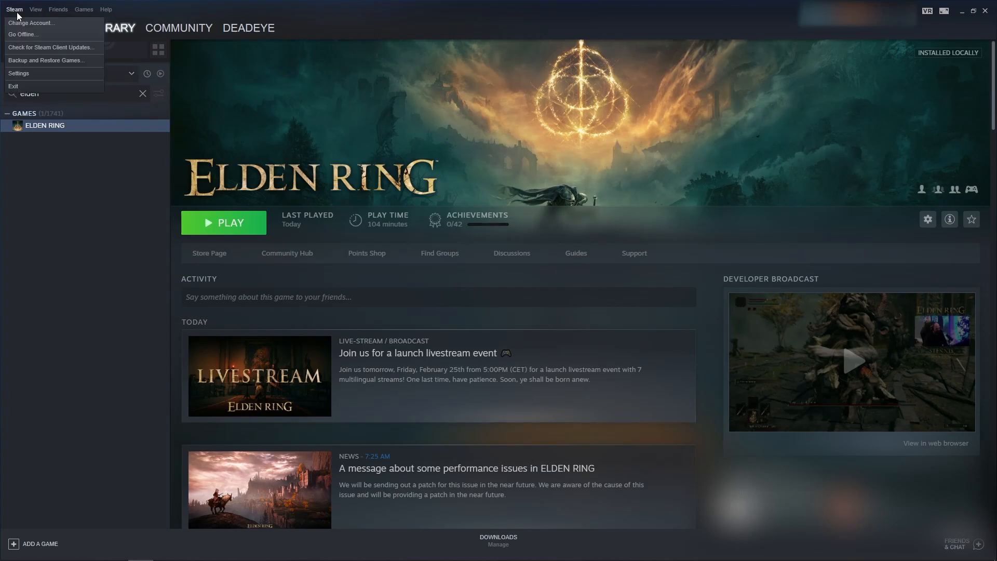
click(19, 72)
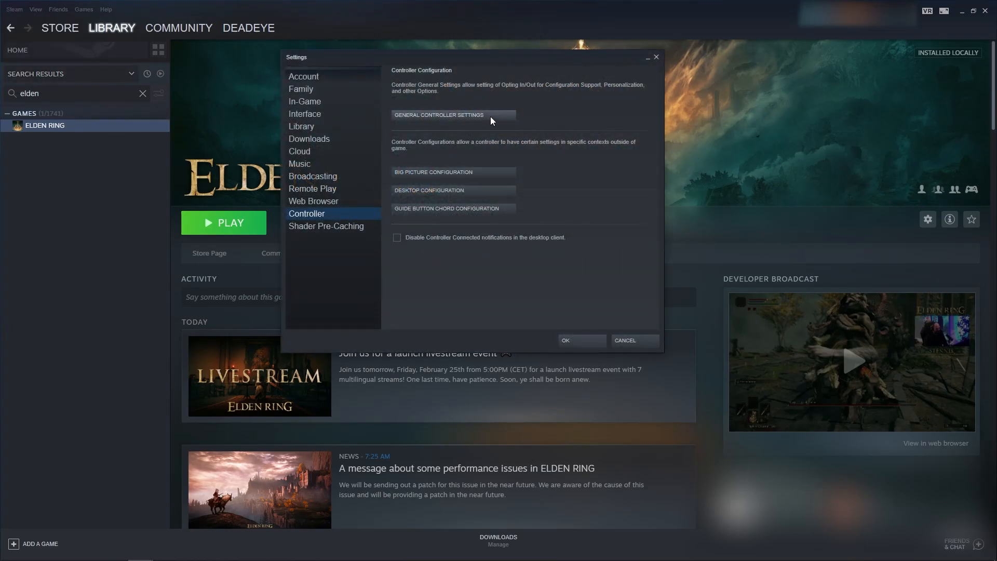
click(439, 114)
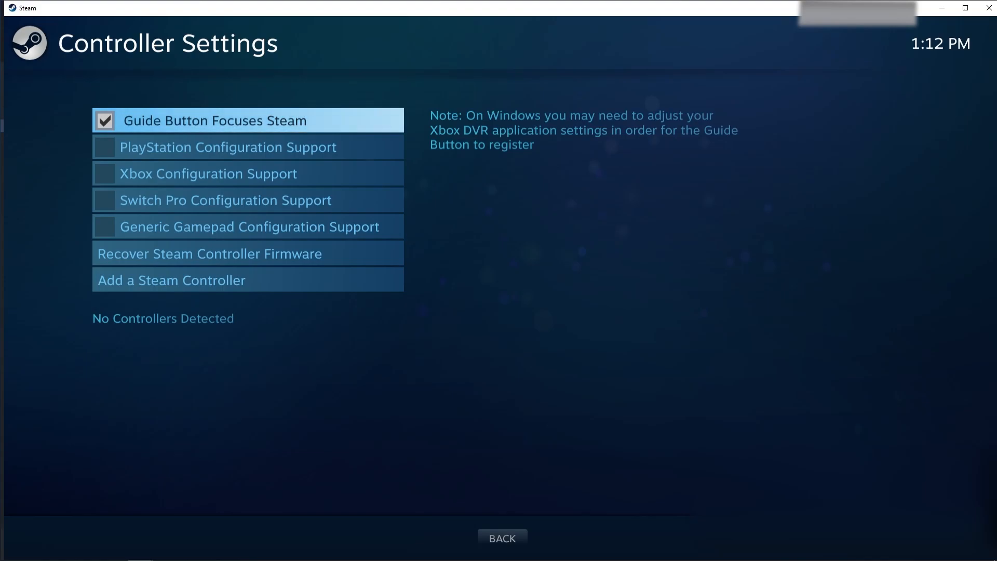
Enable PlayStation, Xbox, Switch Pro and Generic Gamepad Configuration Support and confirm with OK.
click(105, 227)
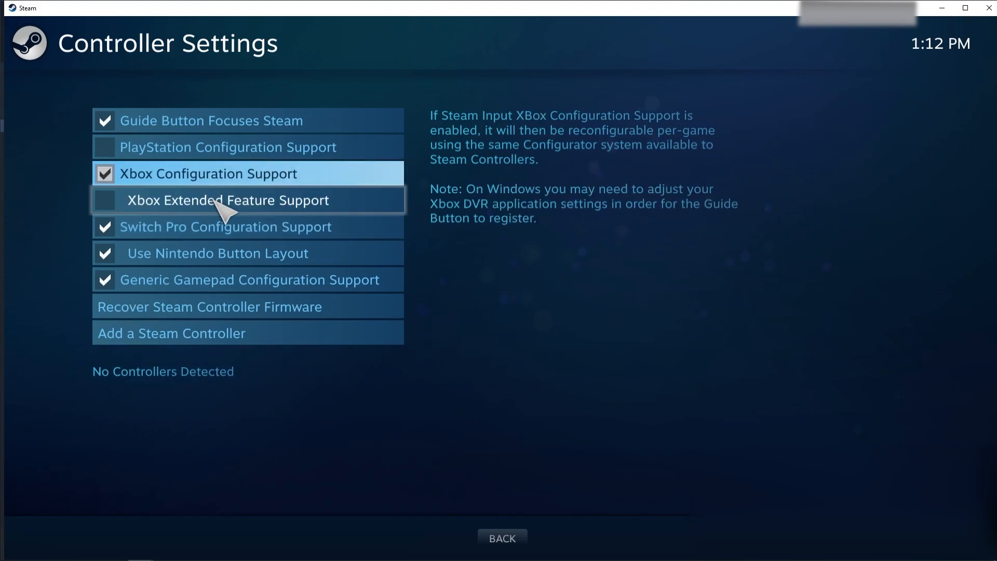
mouse_move(246, 161)
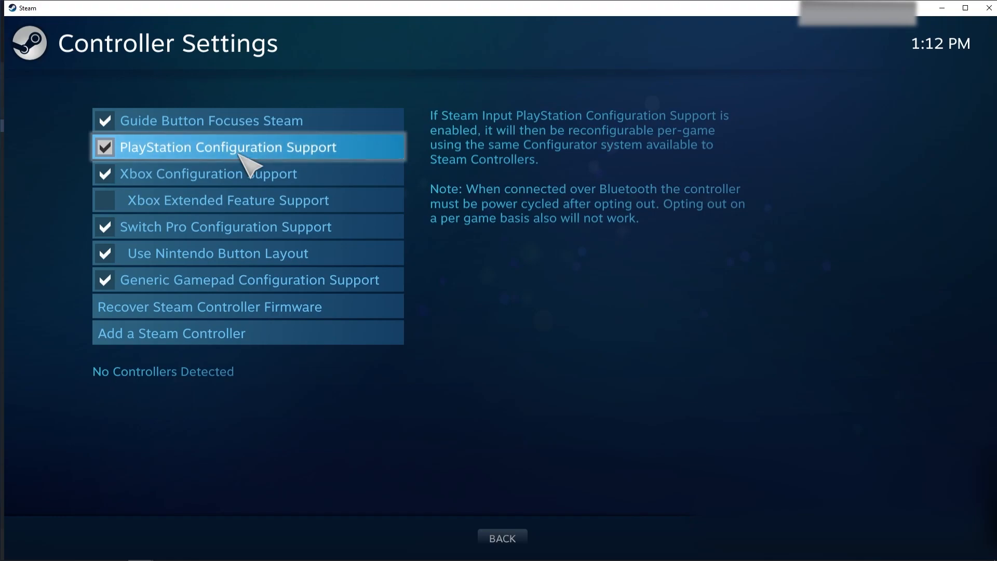
mouse_move(573, 274)
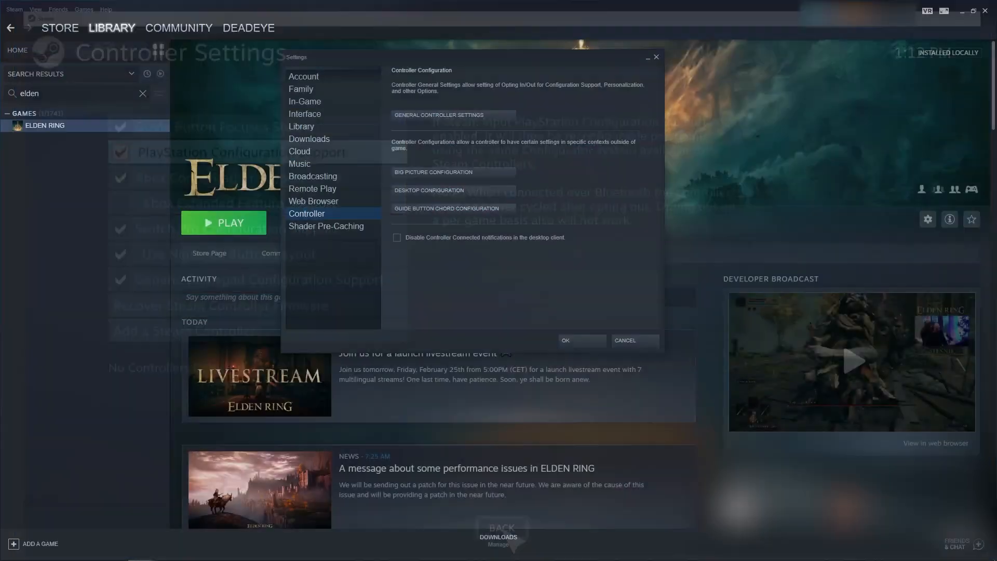
click(582, 340)
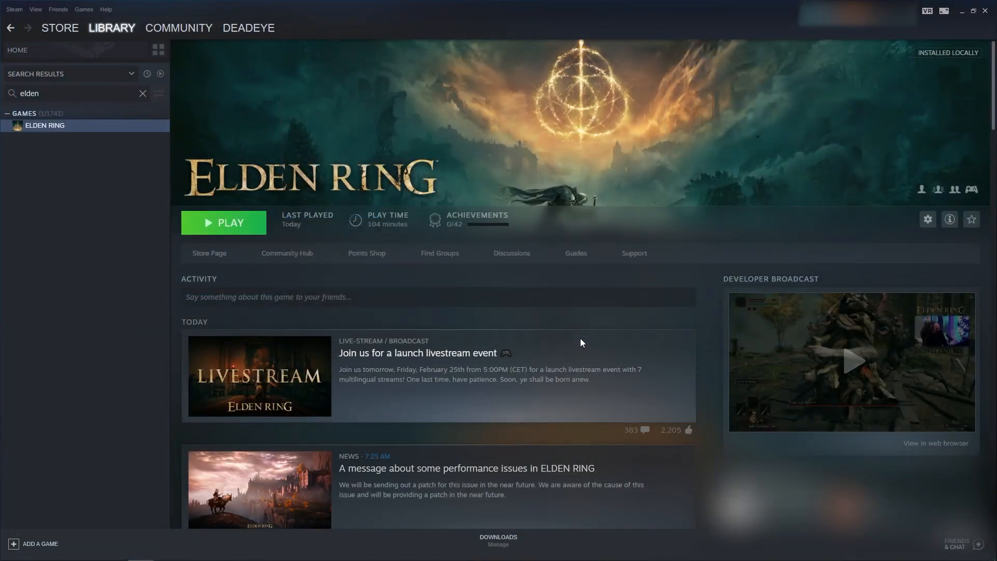
mouse_move(560, 333)
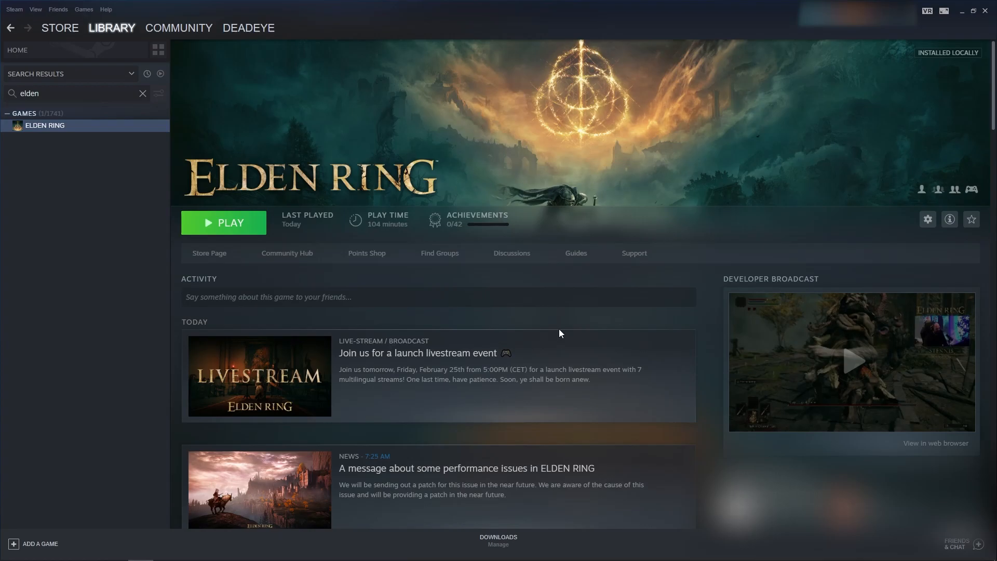